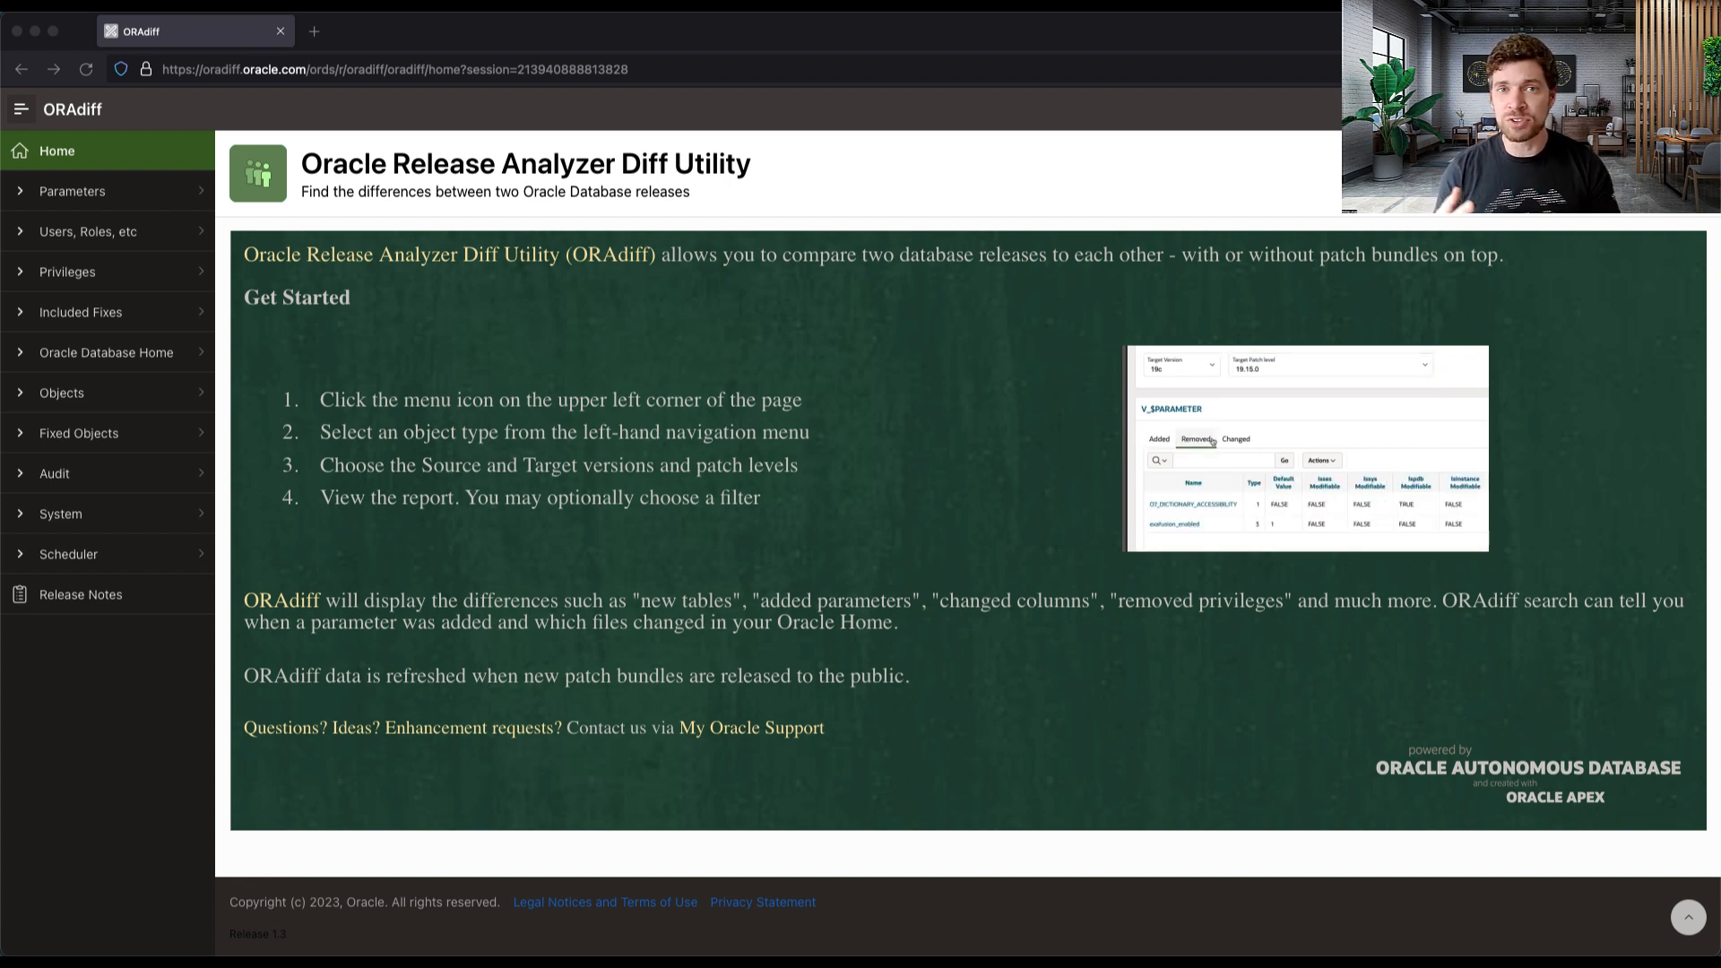
Step: Expand the Parameters category in the navigation to reveal its parameter reports
left_click(1235, 439)
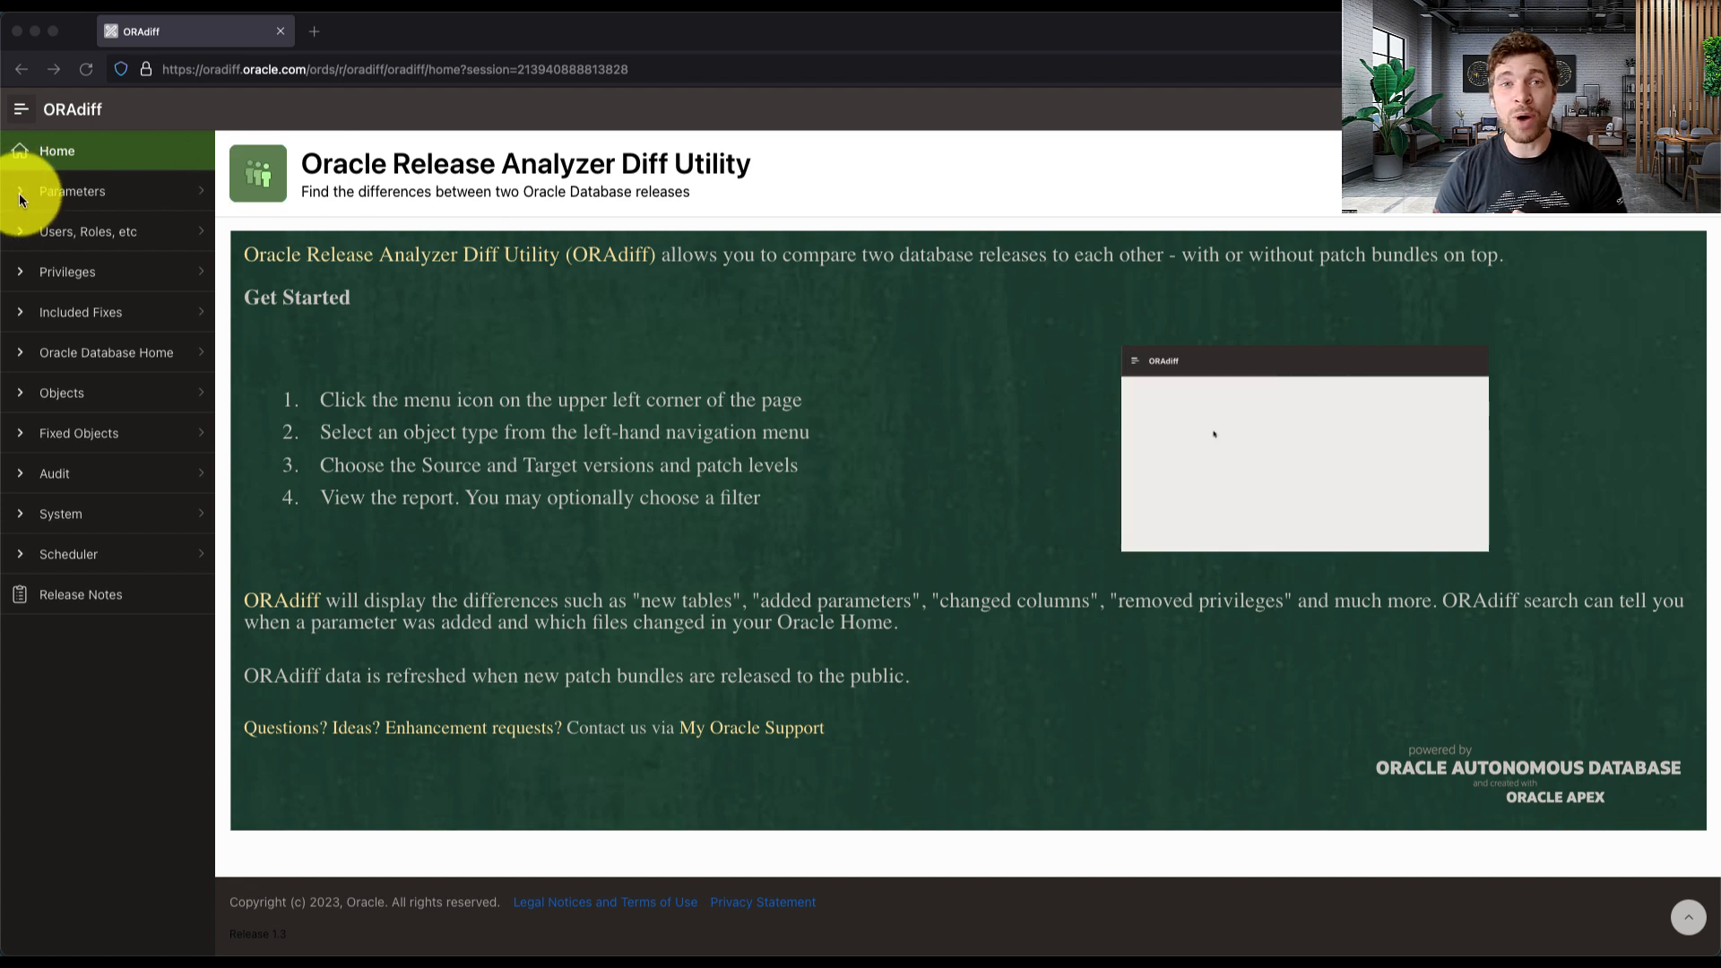
left_click(71, 190)
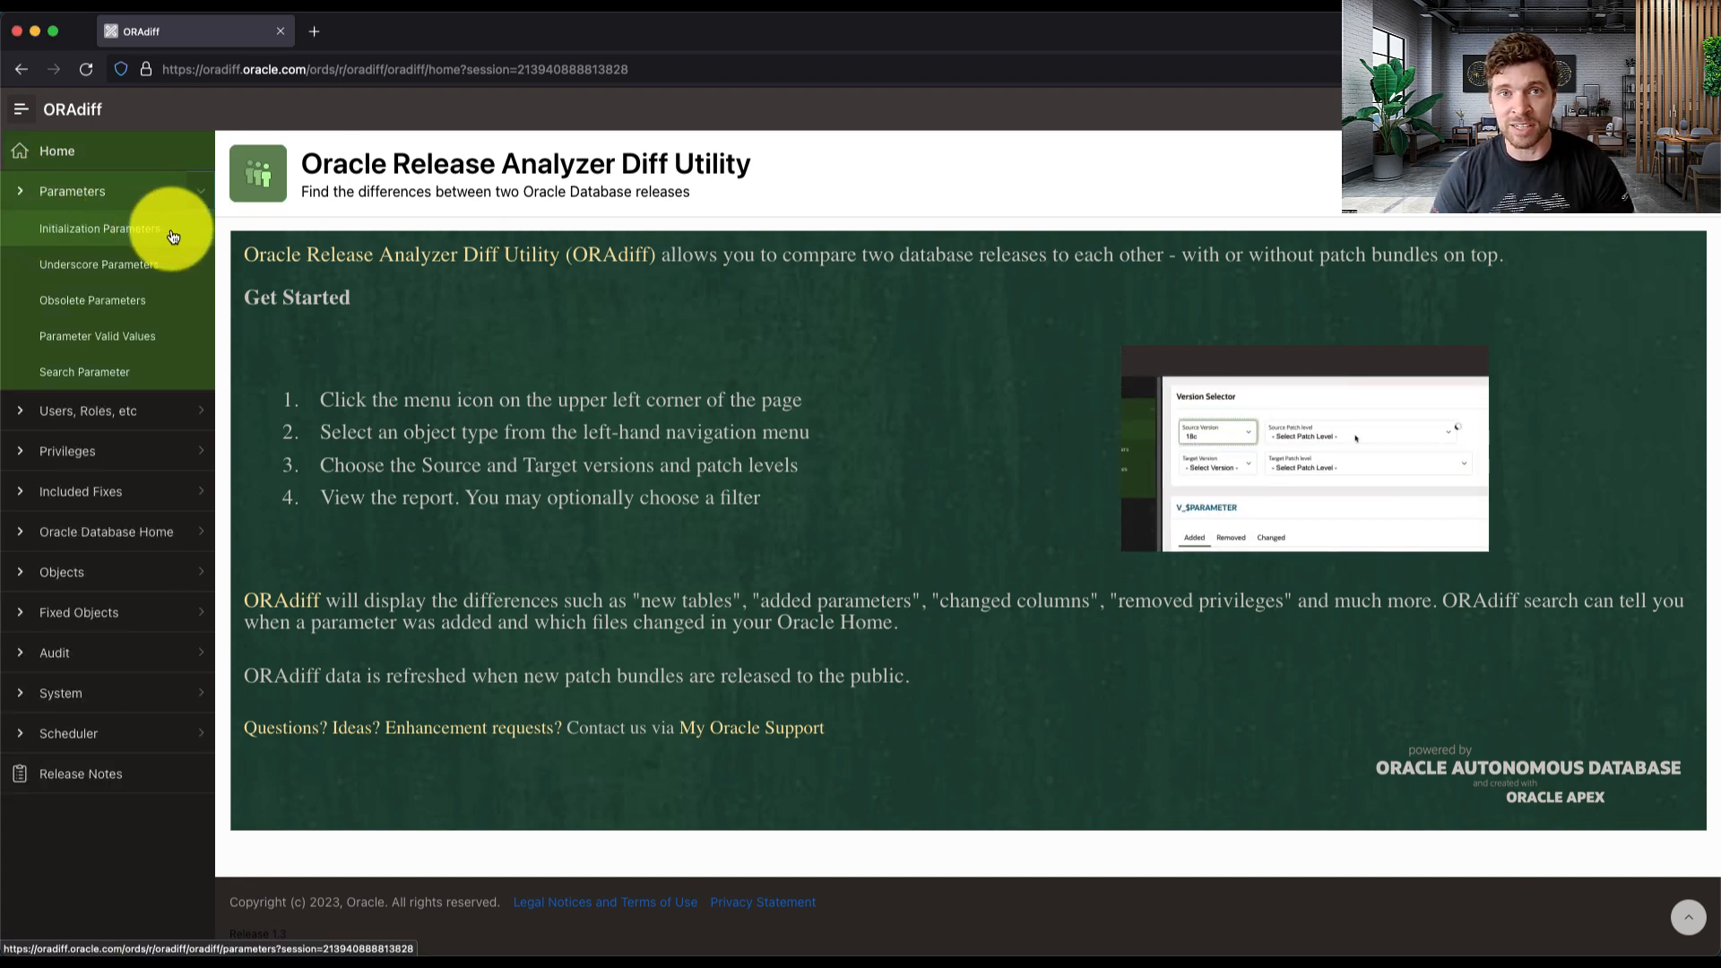
Step: Compare Initialization Parameters for source 19c against target 19c at patch level 19.21.0
left_click(101, 228)
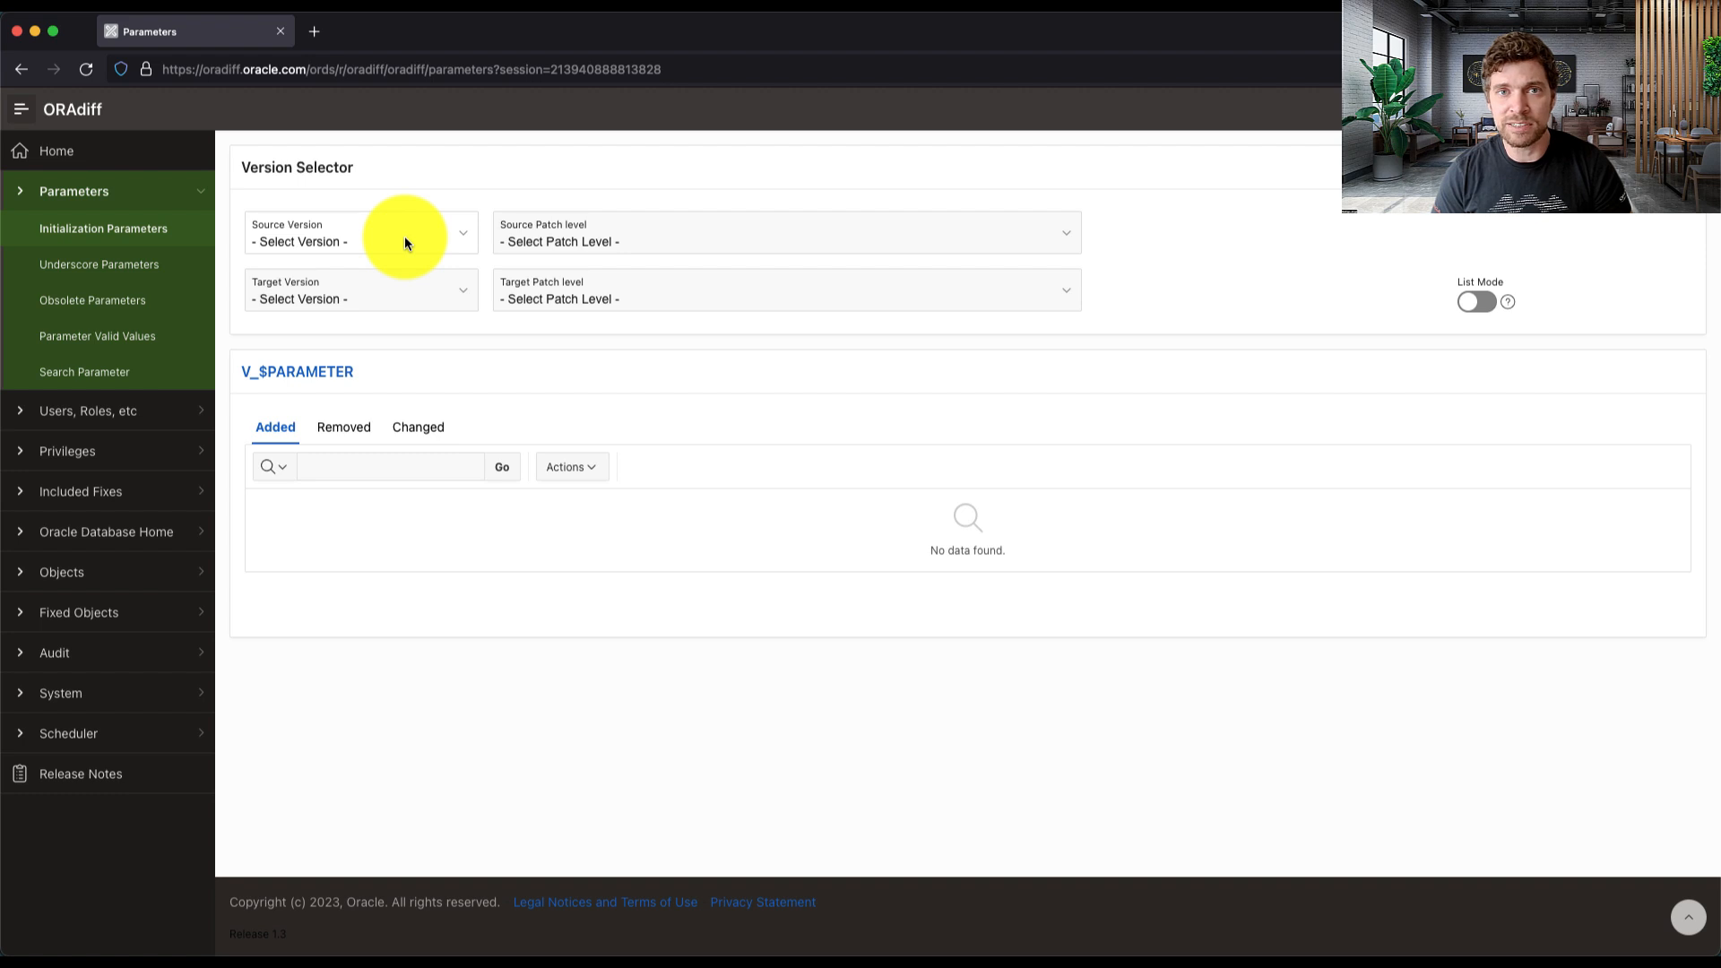
left_click(361, 233)
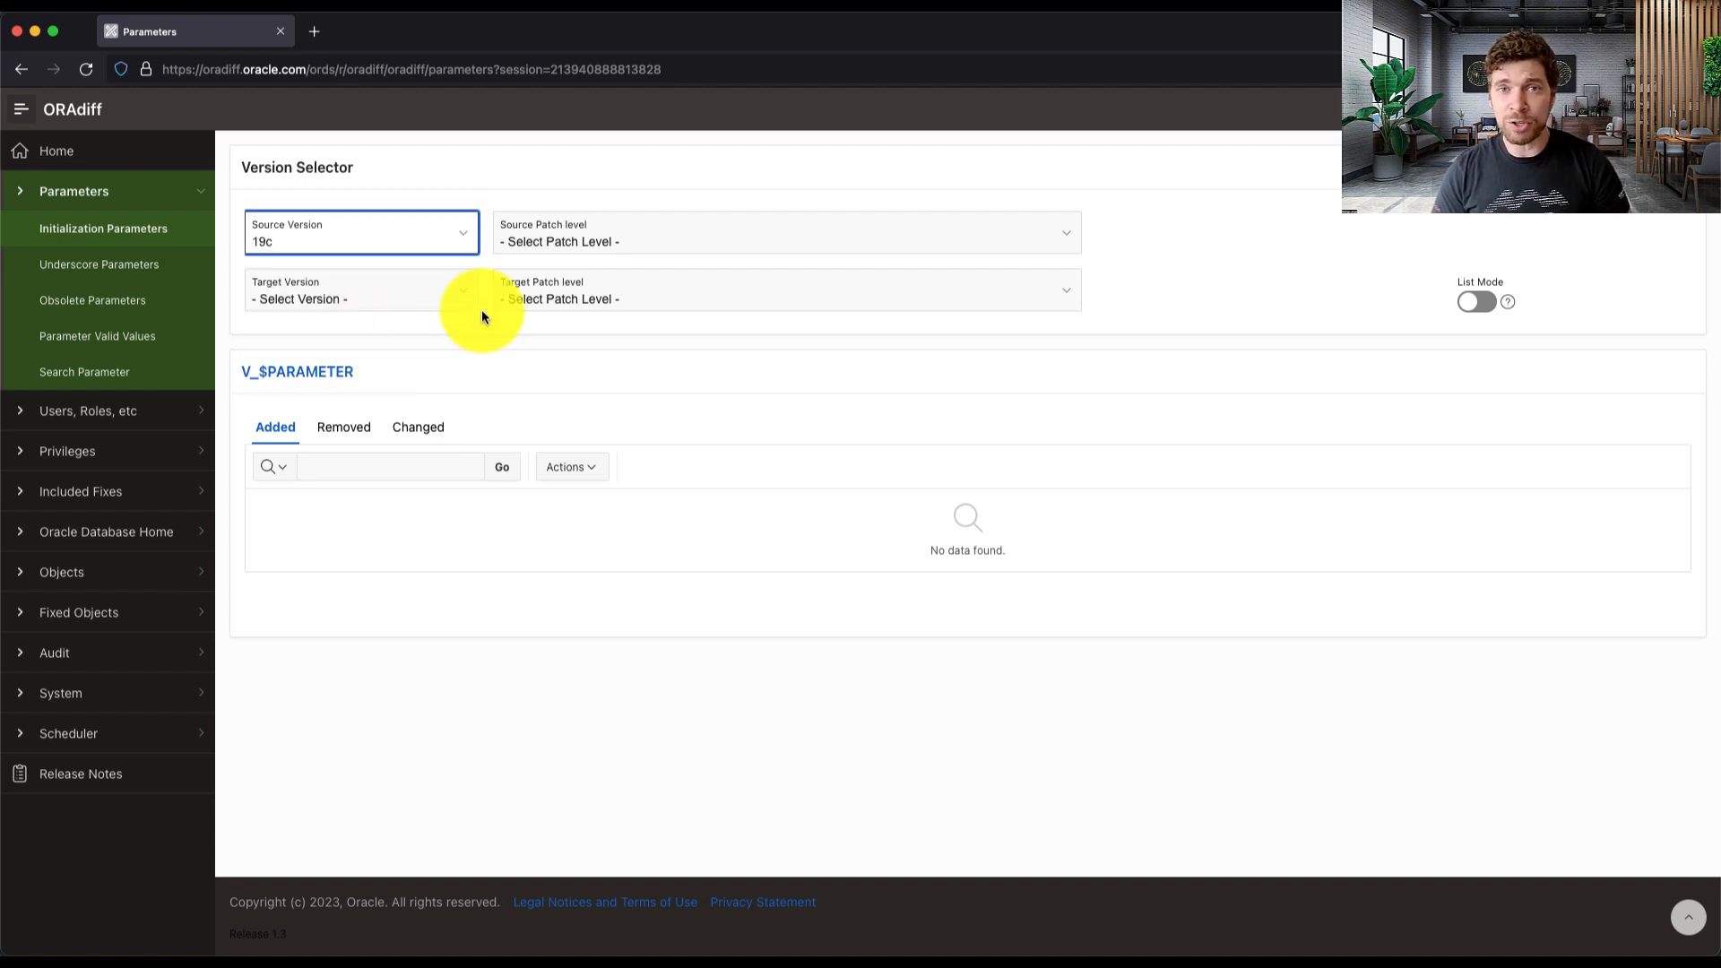
left_click(783, 232)
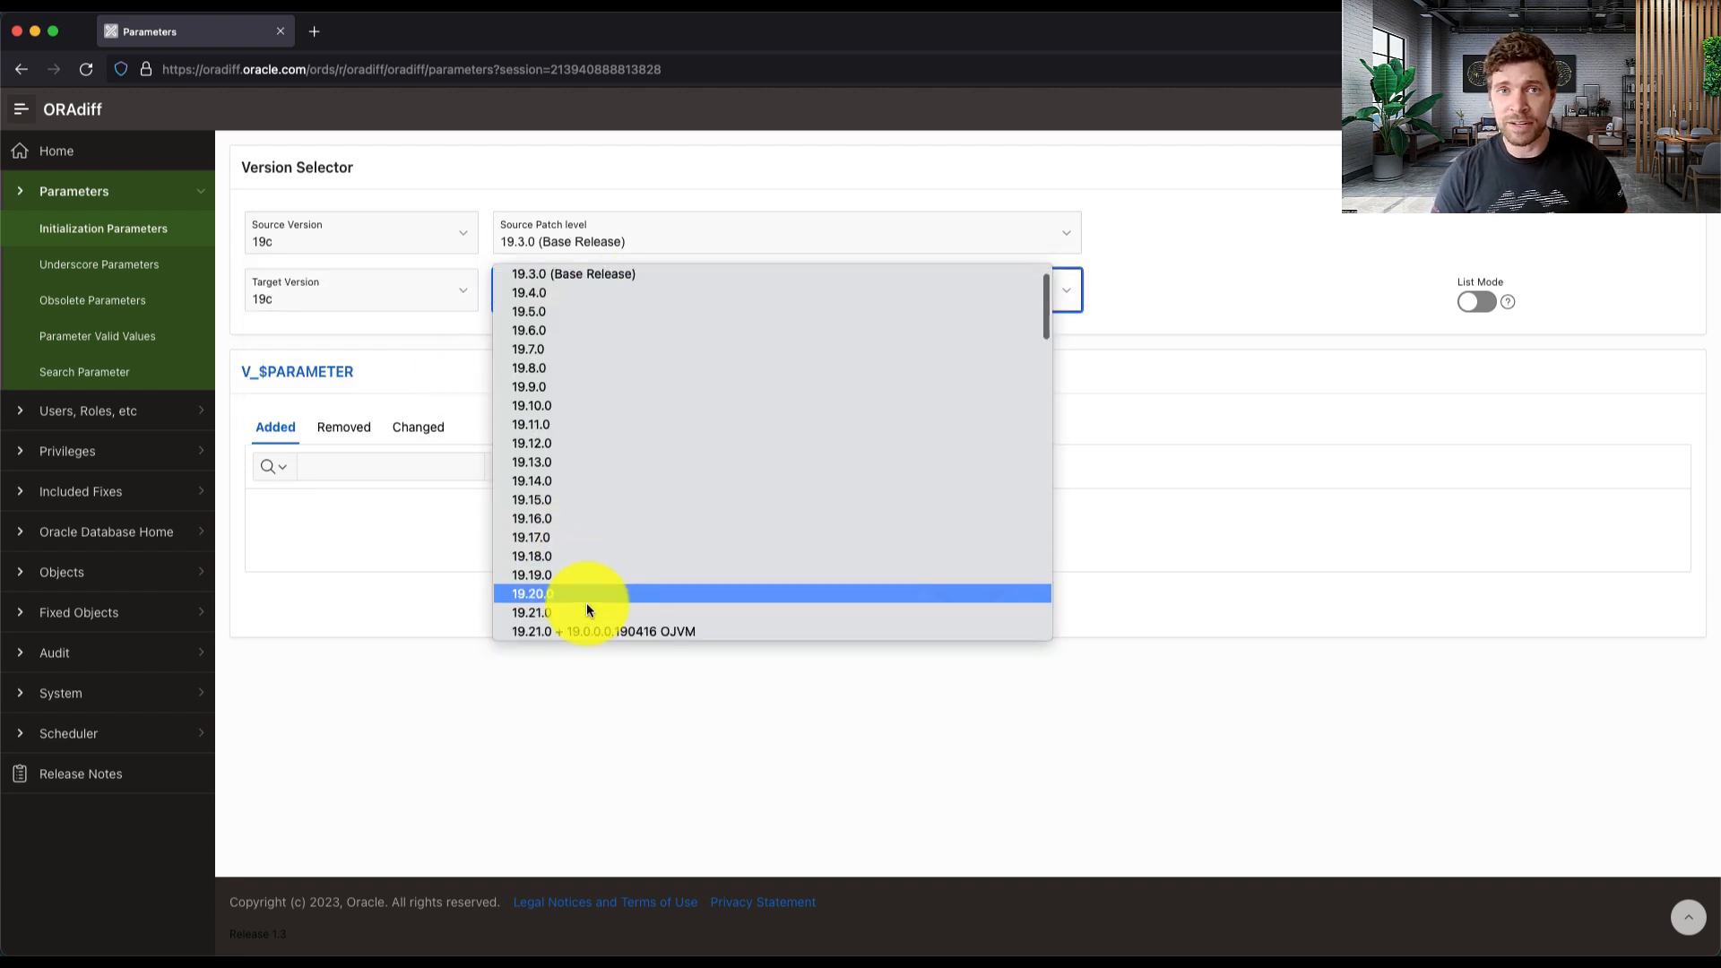
left_click(531, 613)
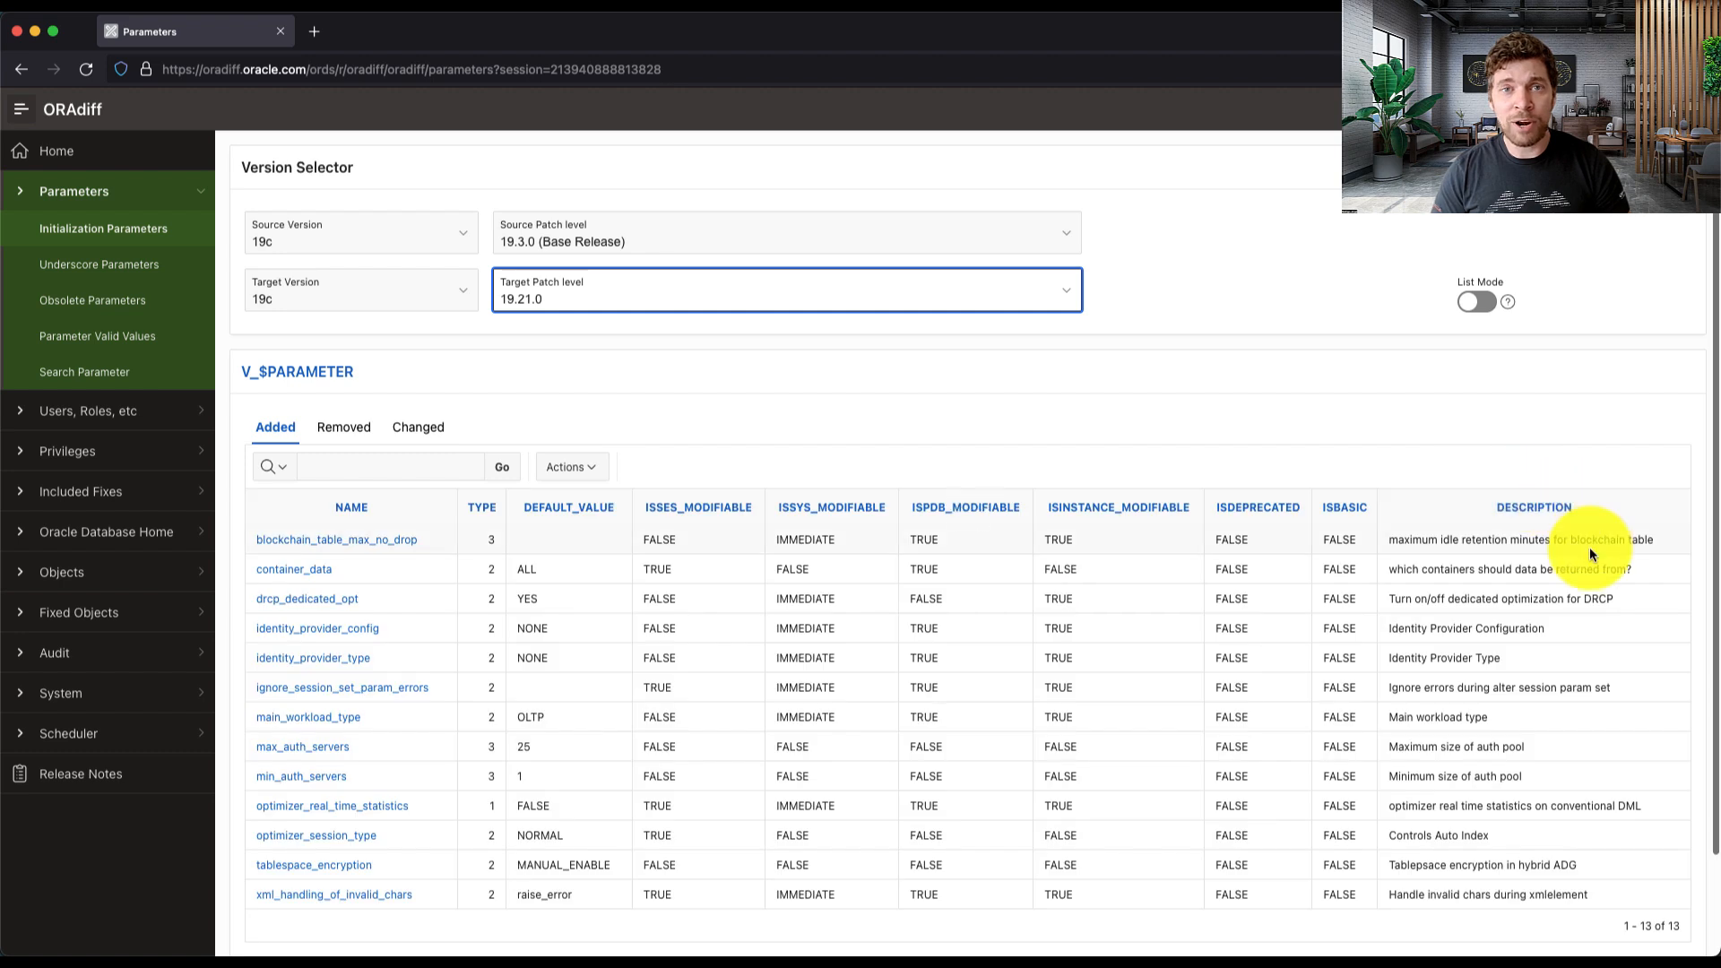
Step: Switch the Initialization Parameters report to list mode for 19c patch level 19.21.0
scroll("down", 3)
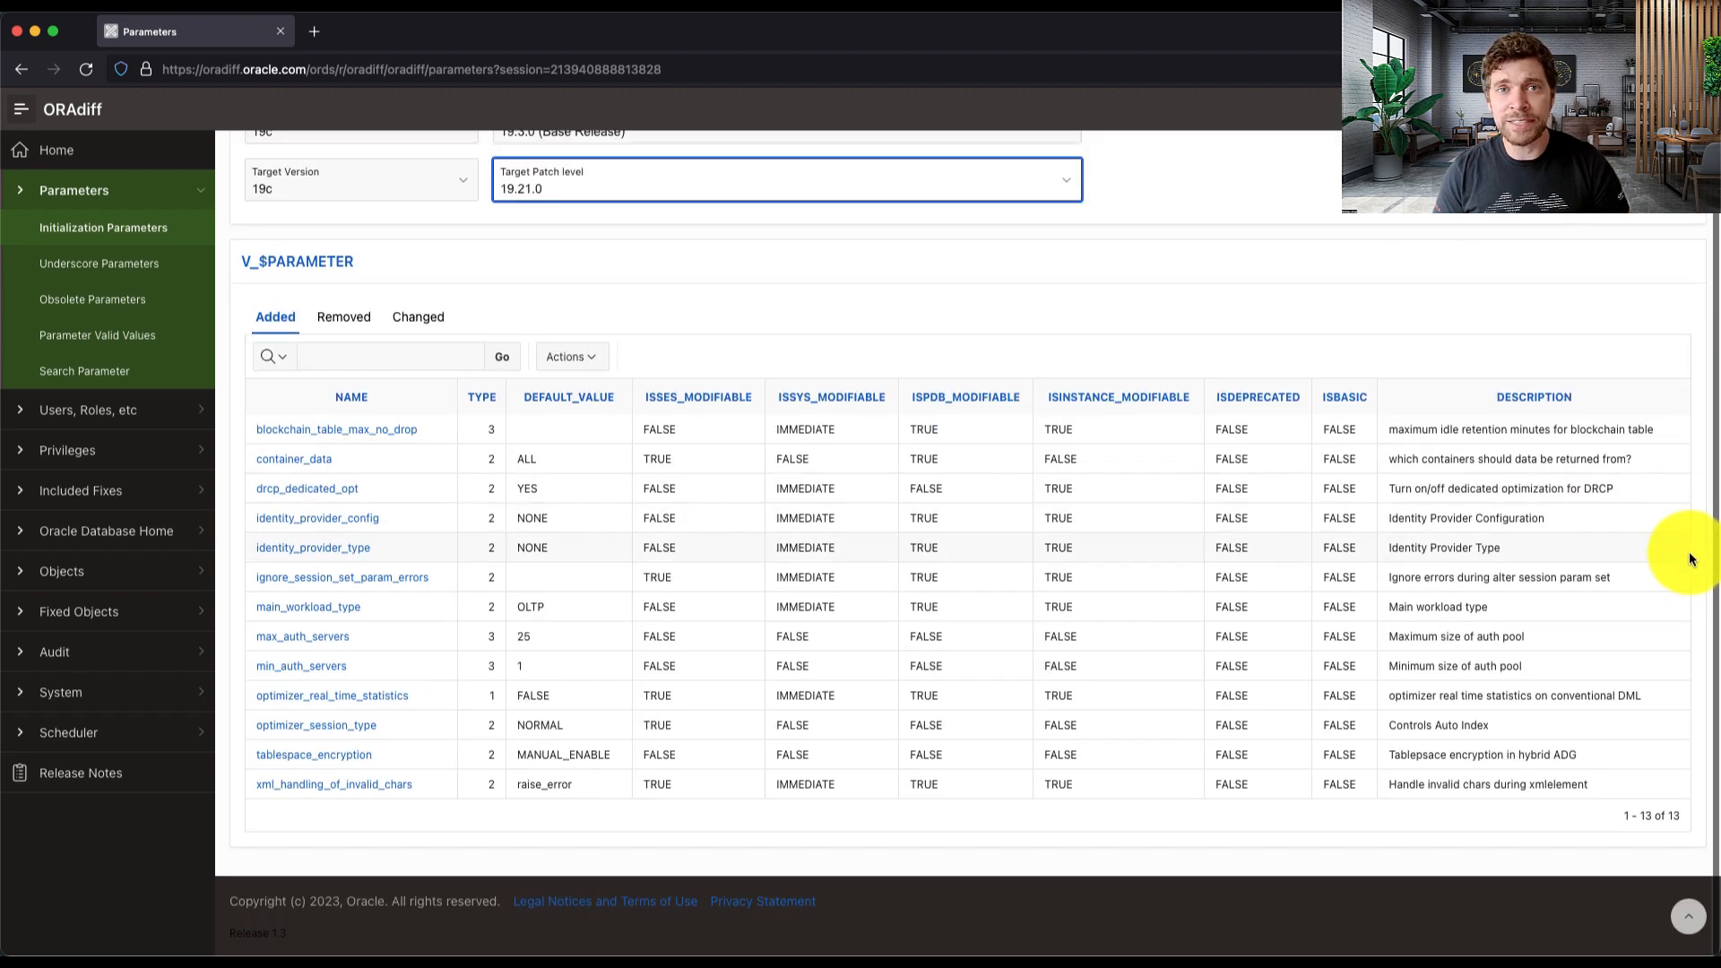
mouse_move(1645, 814)
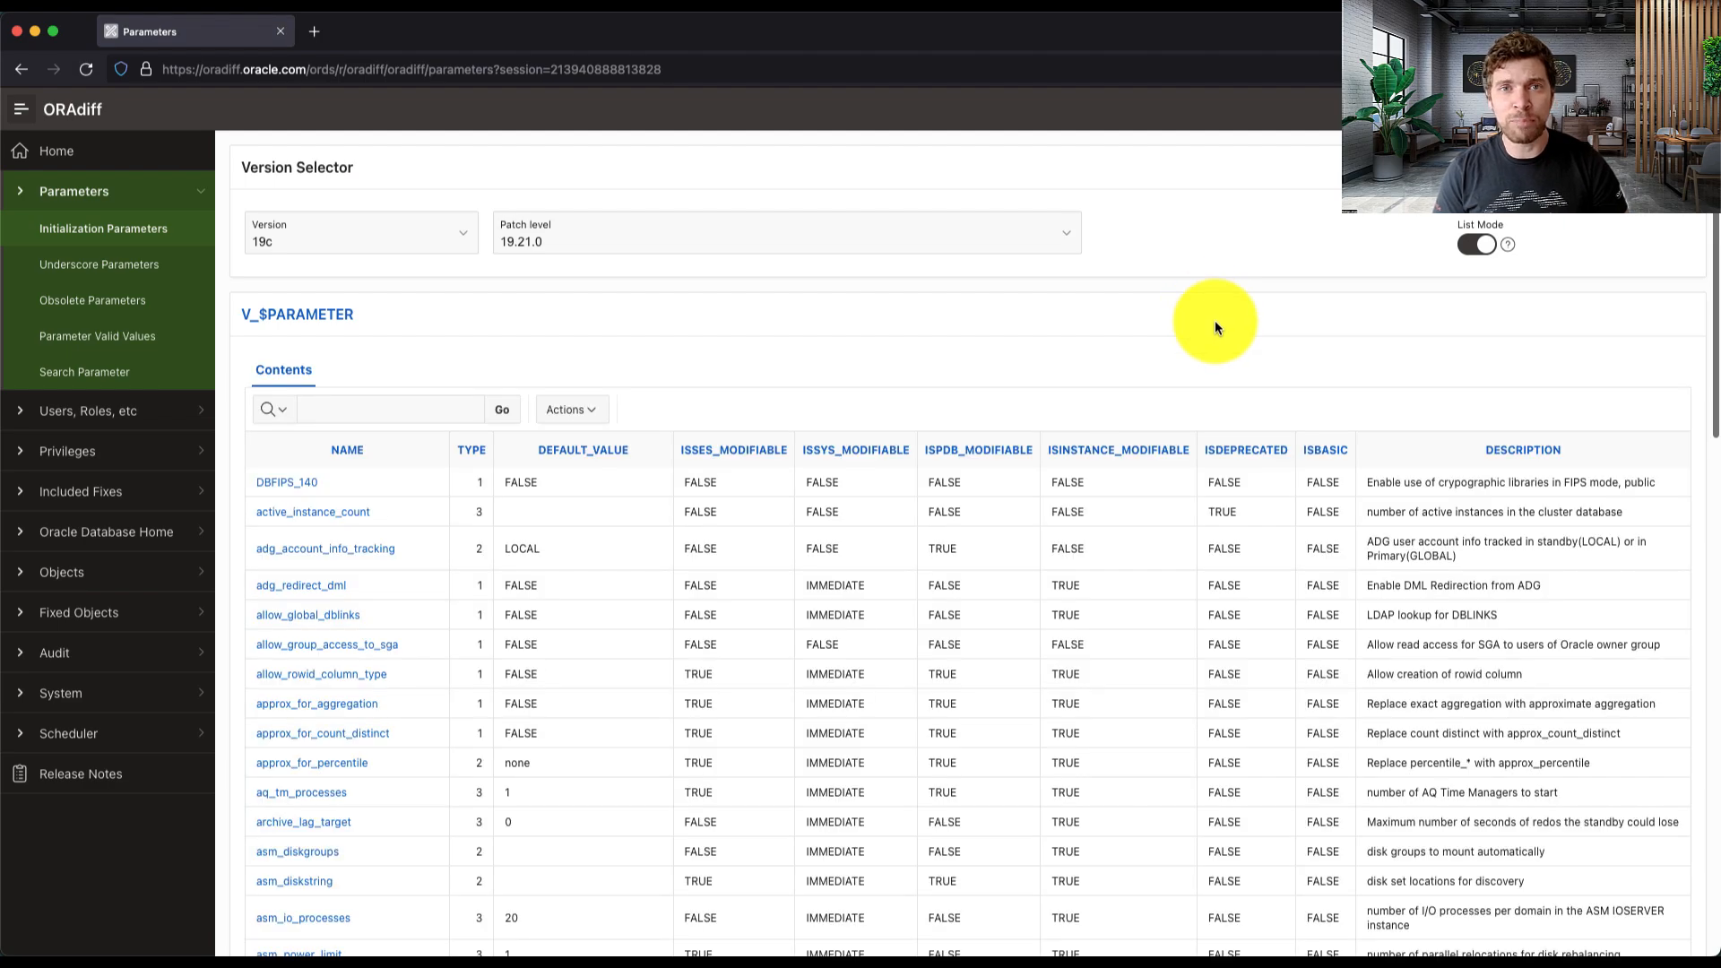
scroll("down", 3)
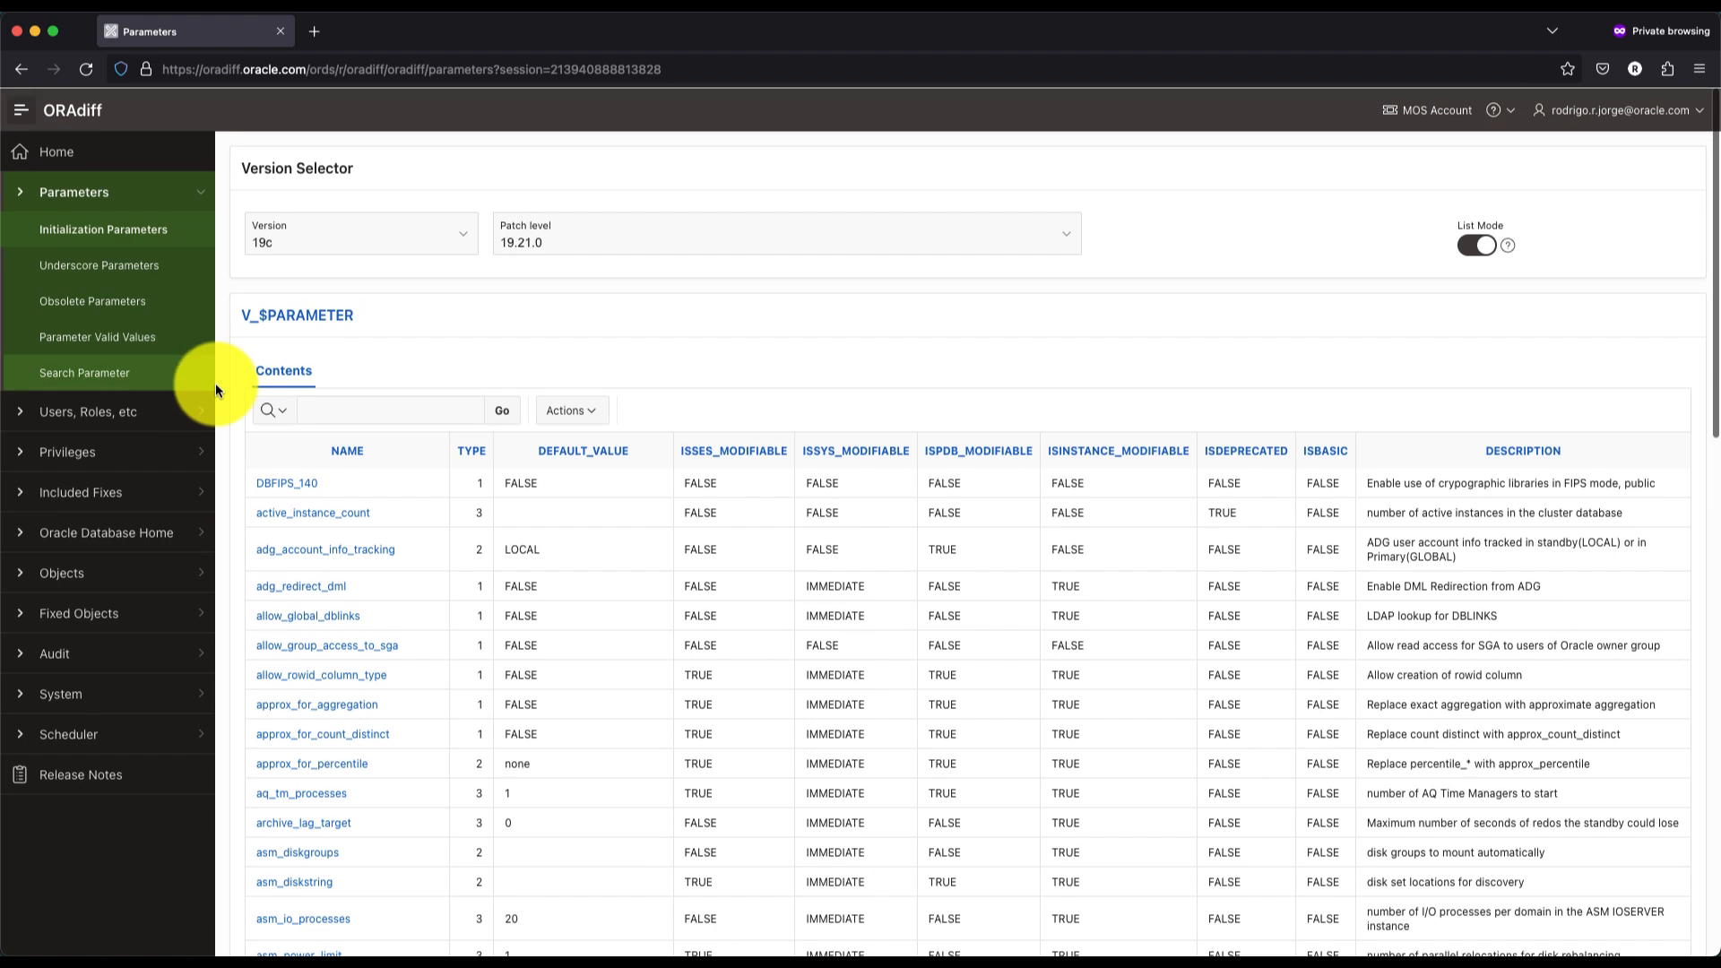
left_click(389, 409)
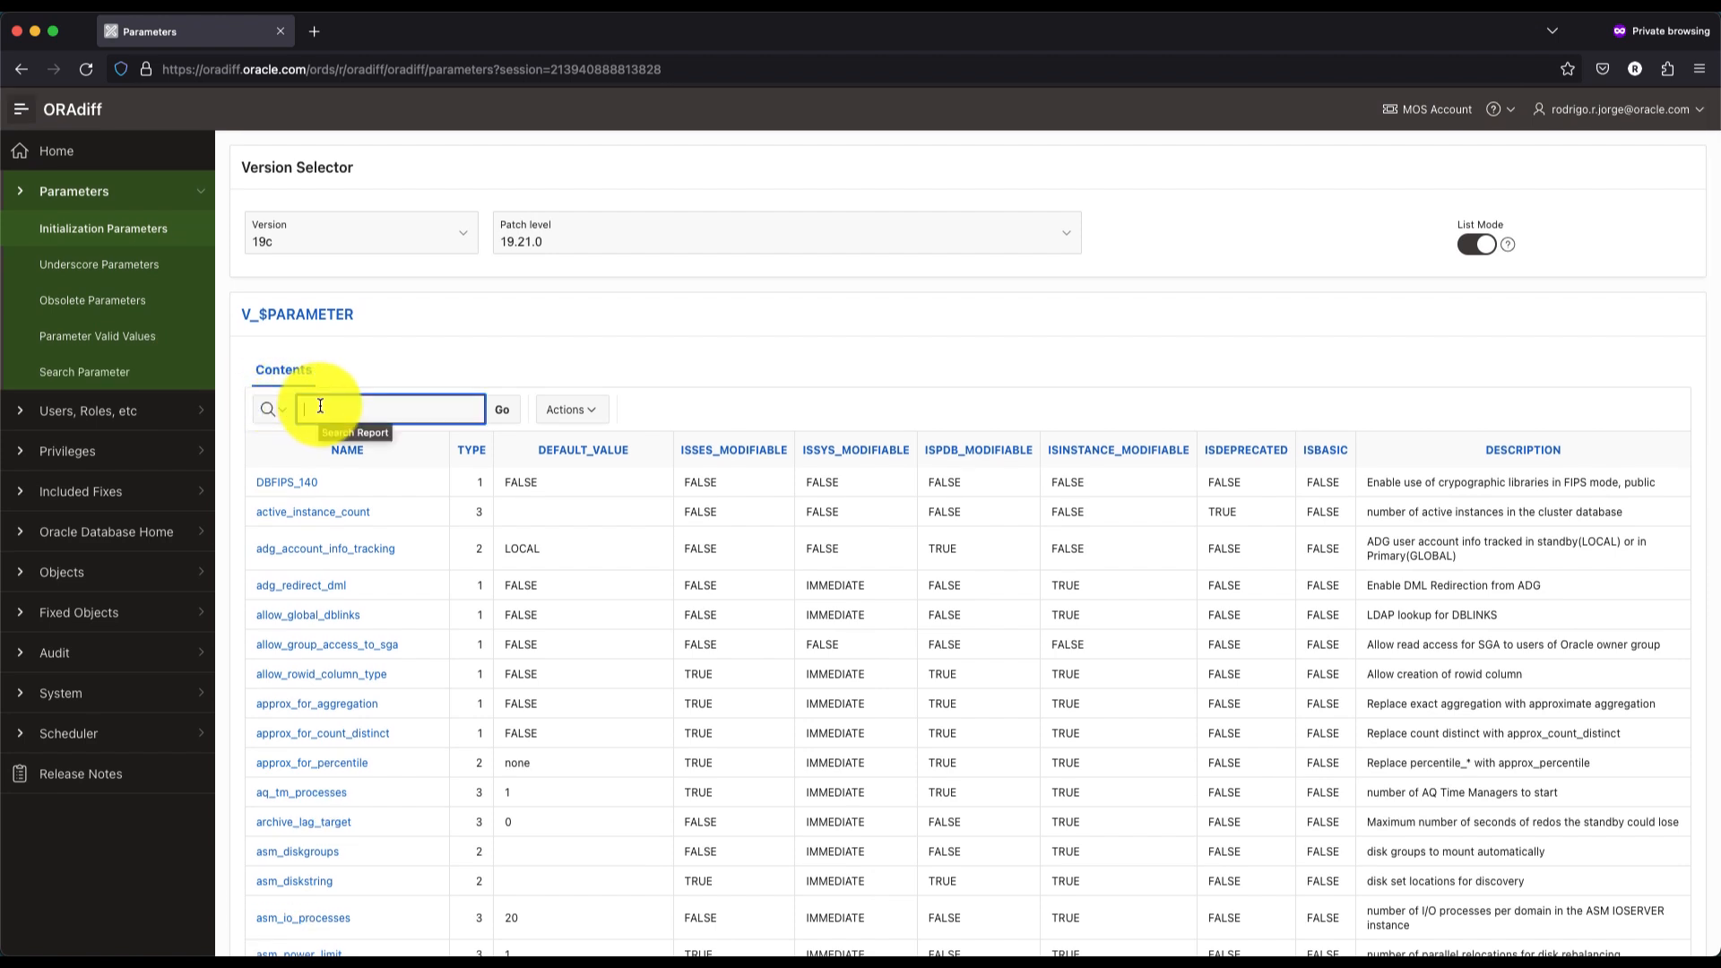
Step: Filter the 19.21.0 parameter list to rows containing 'size' and review the results
type("size")
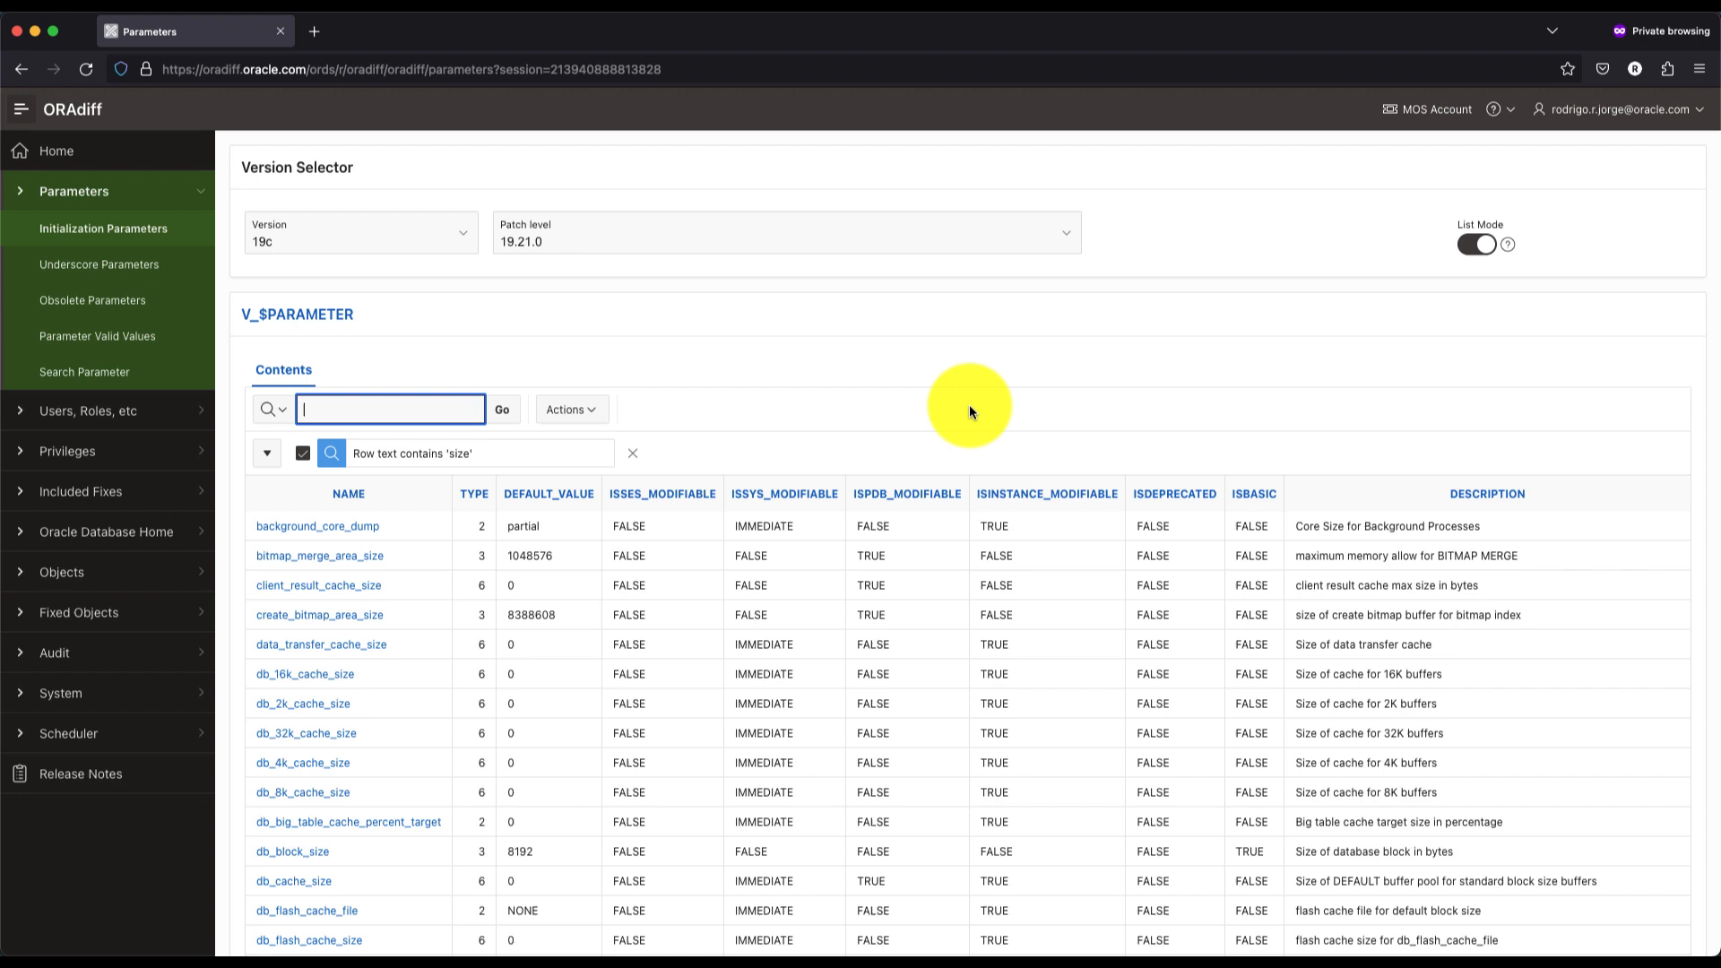
scroll("down", 3)
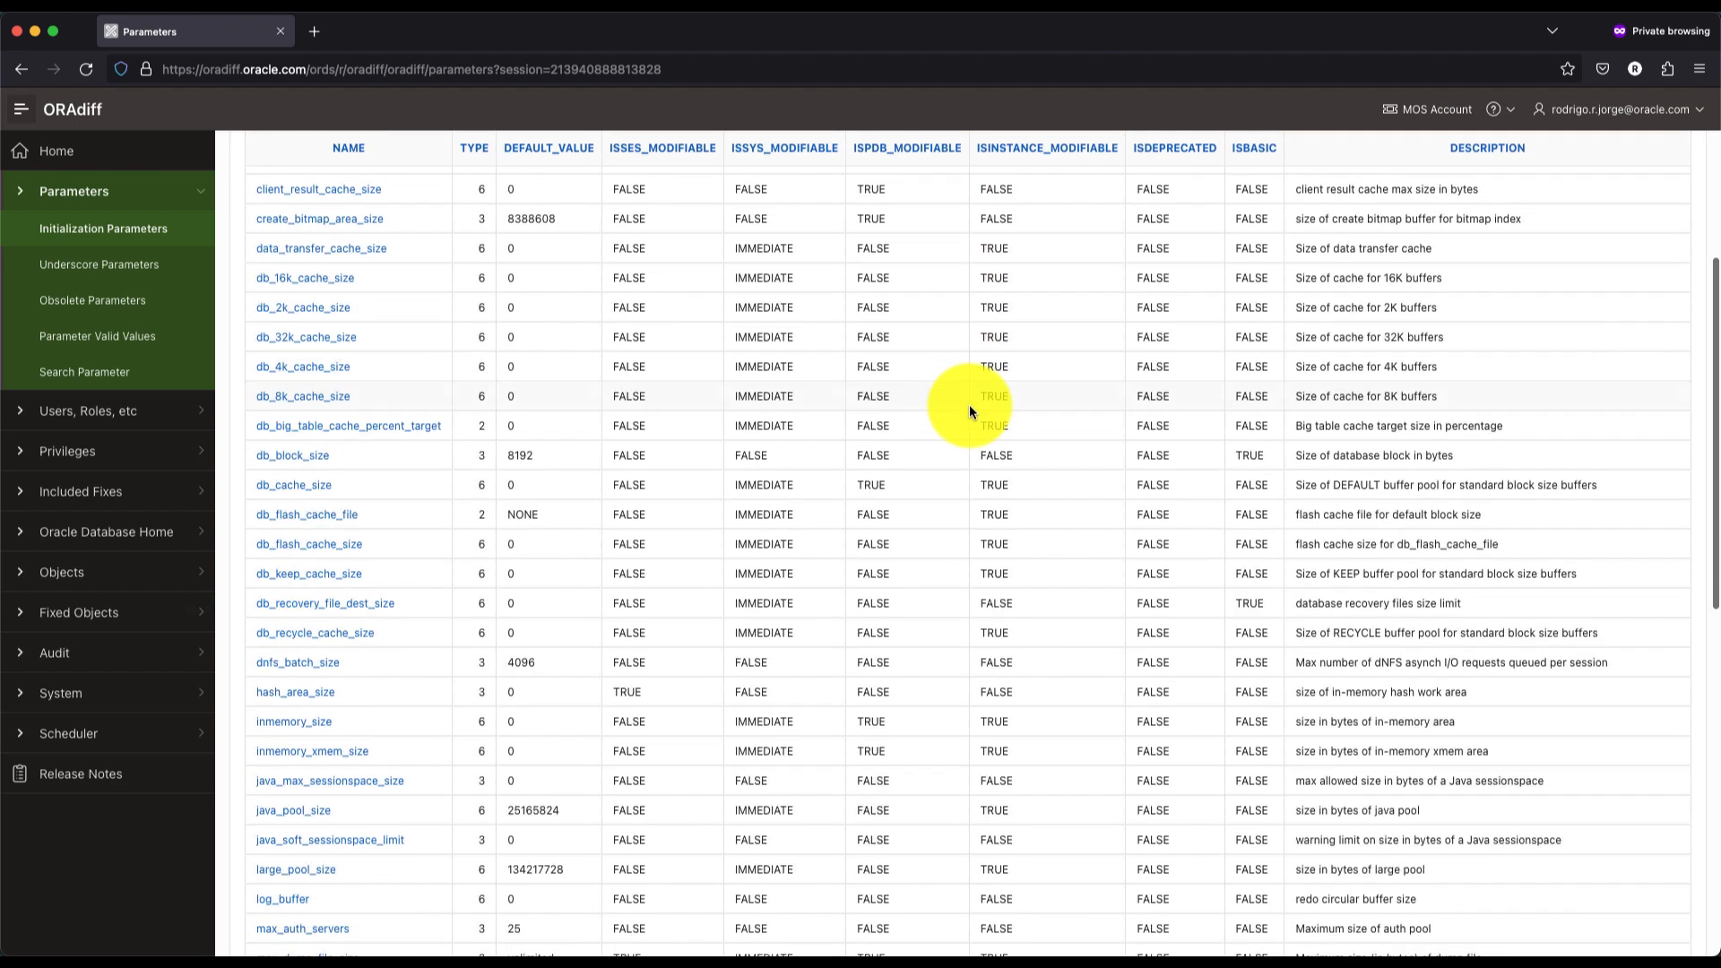